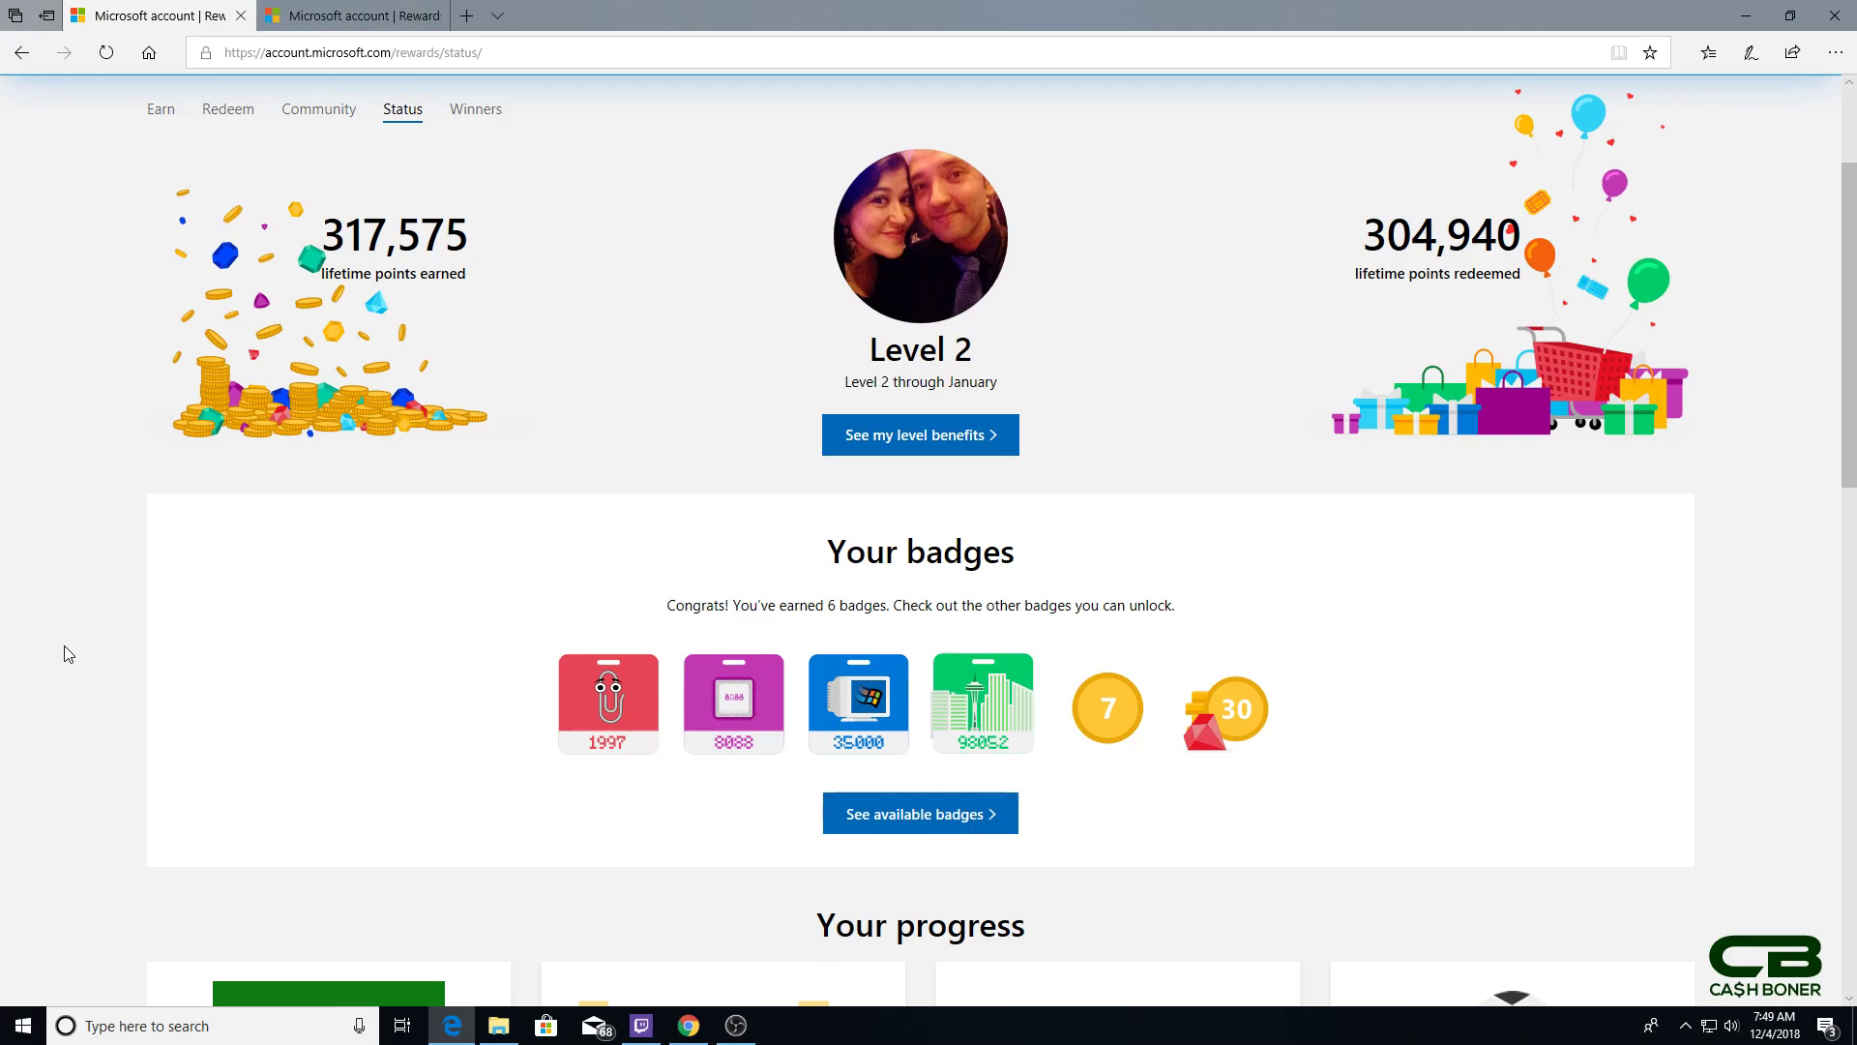
{"action": "mouse_move", "coordinate": [608, 703]}
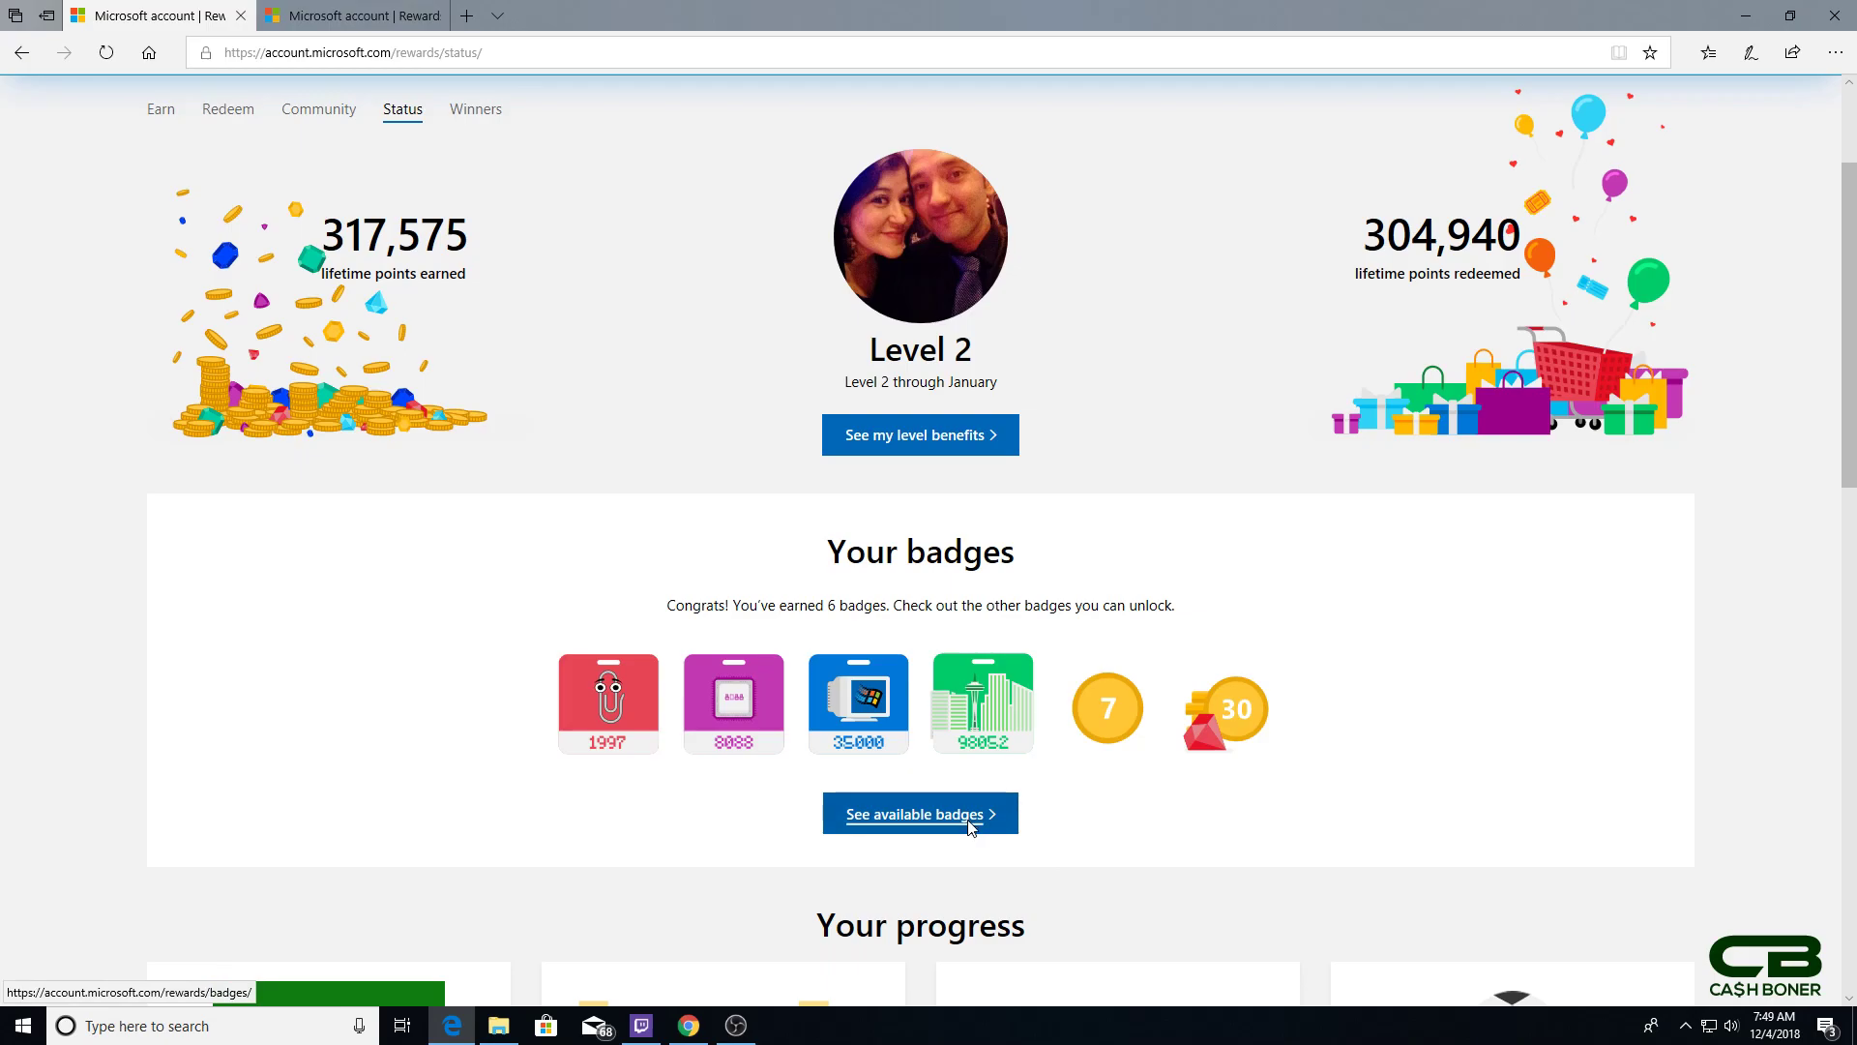
- Open the All badges page to view locked badges like Founder and the 180-, 365- and 999-day sets
{"action": "left_click", "coordinate": [920, 814]}
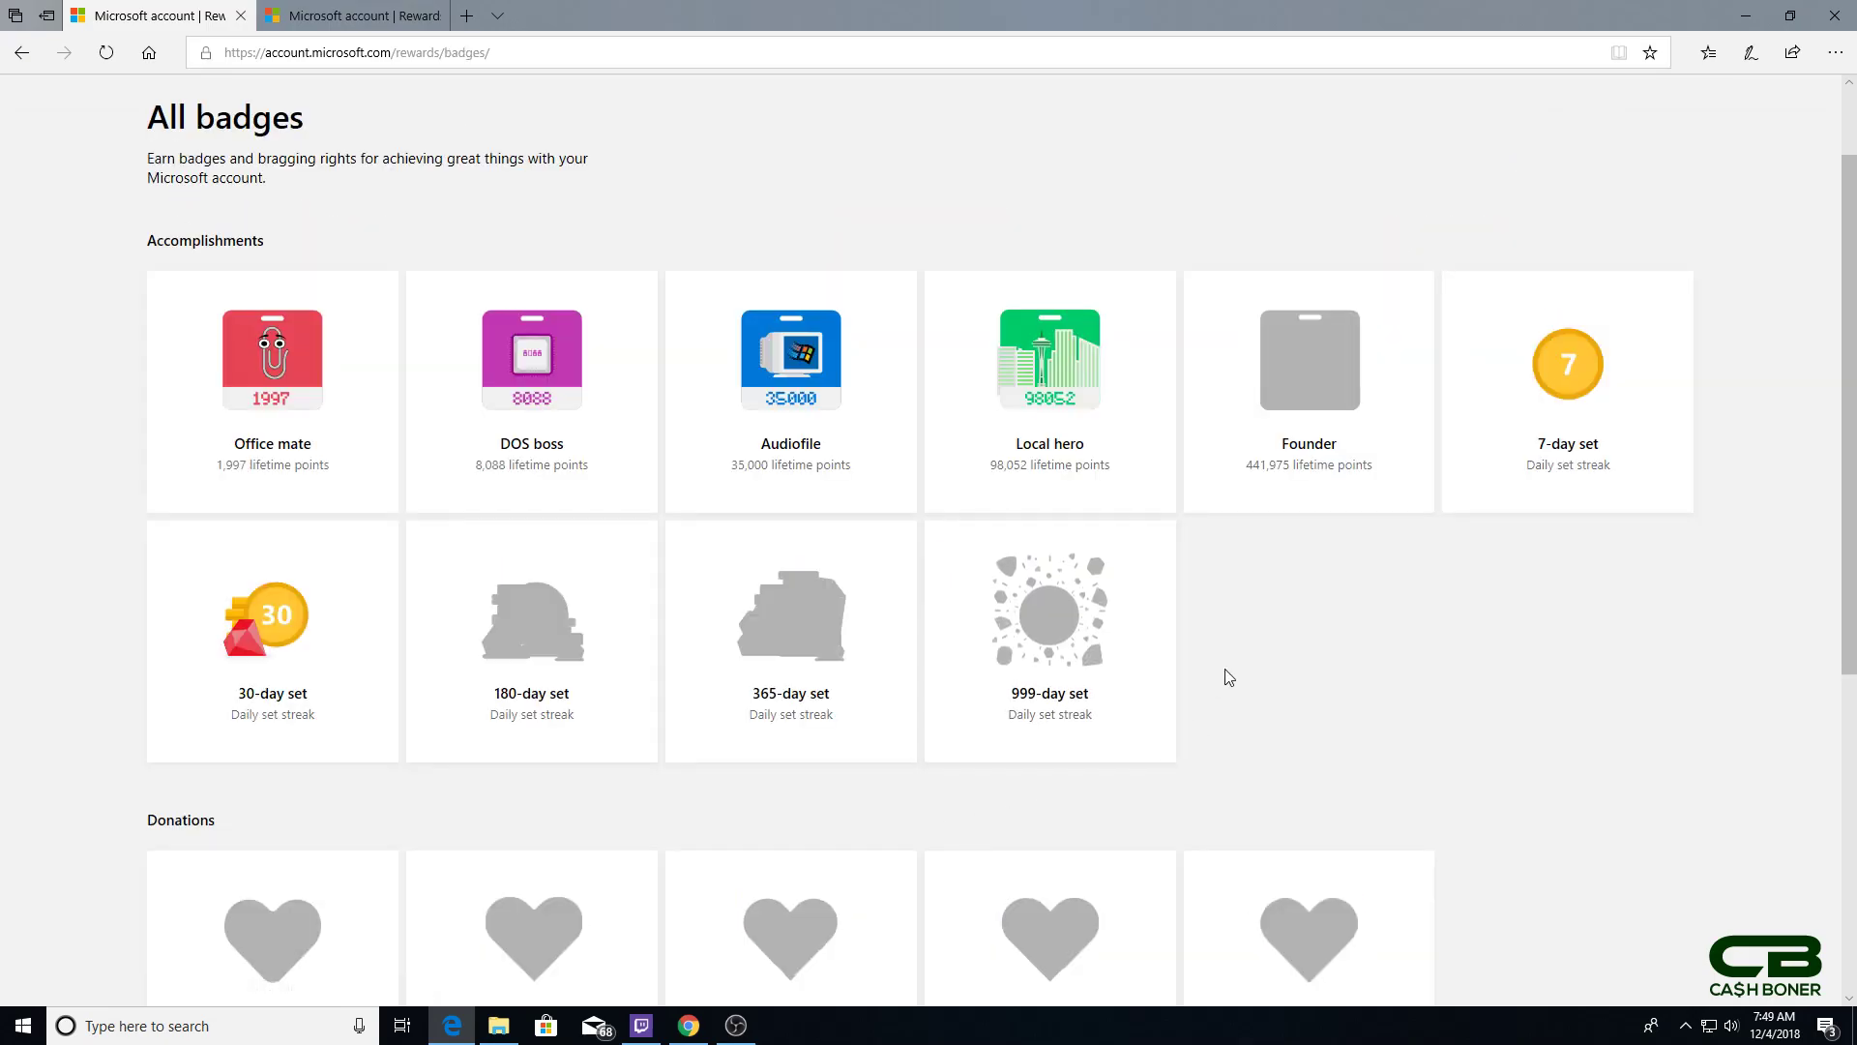
{"action": "mouse_move", "coordinate": [1340, 479]}
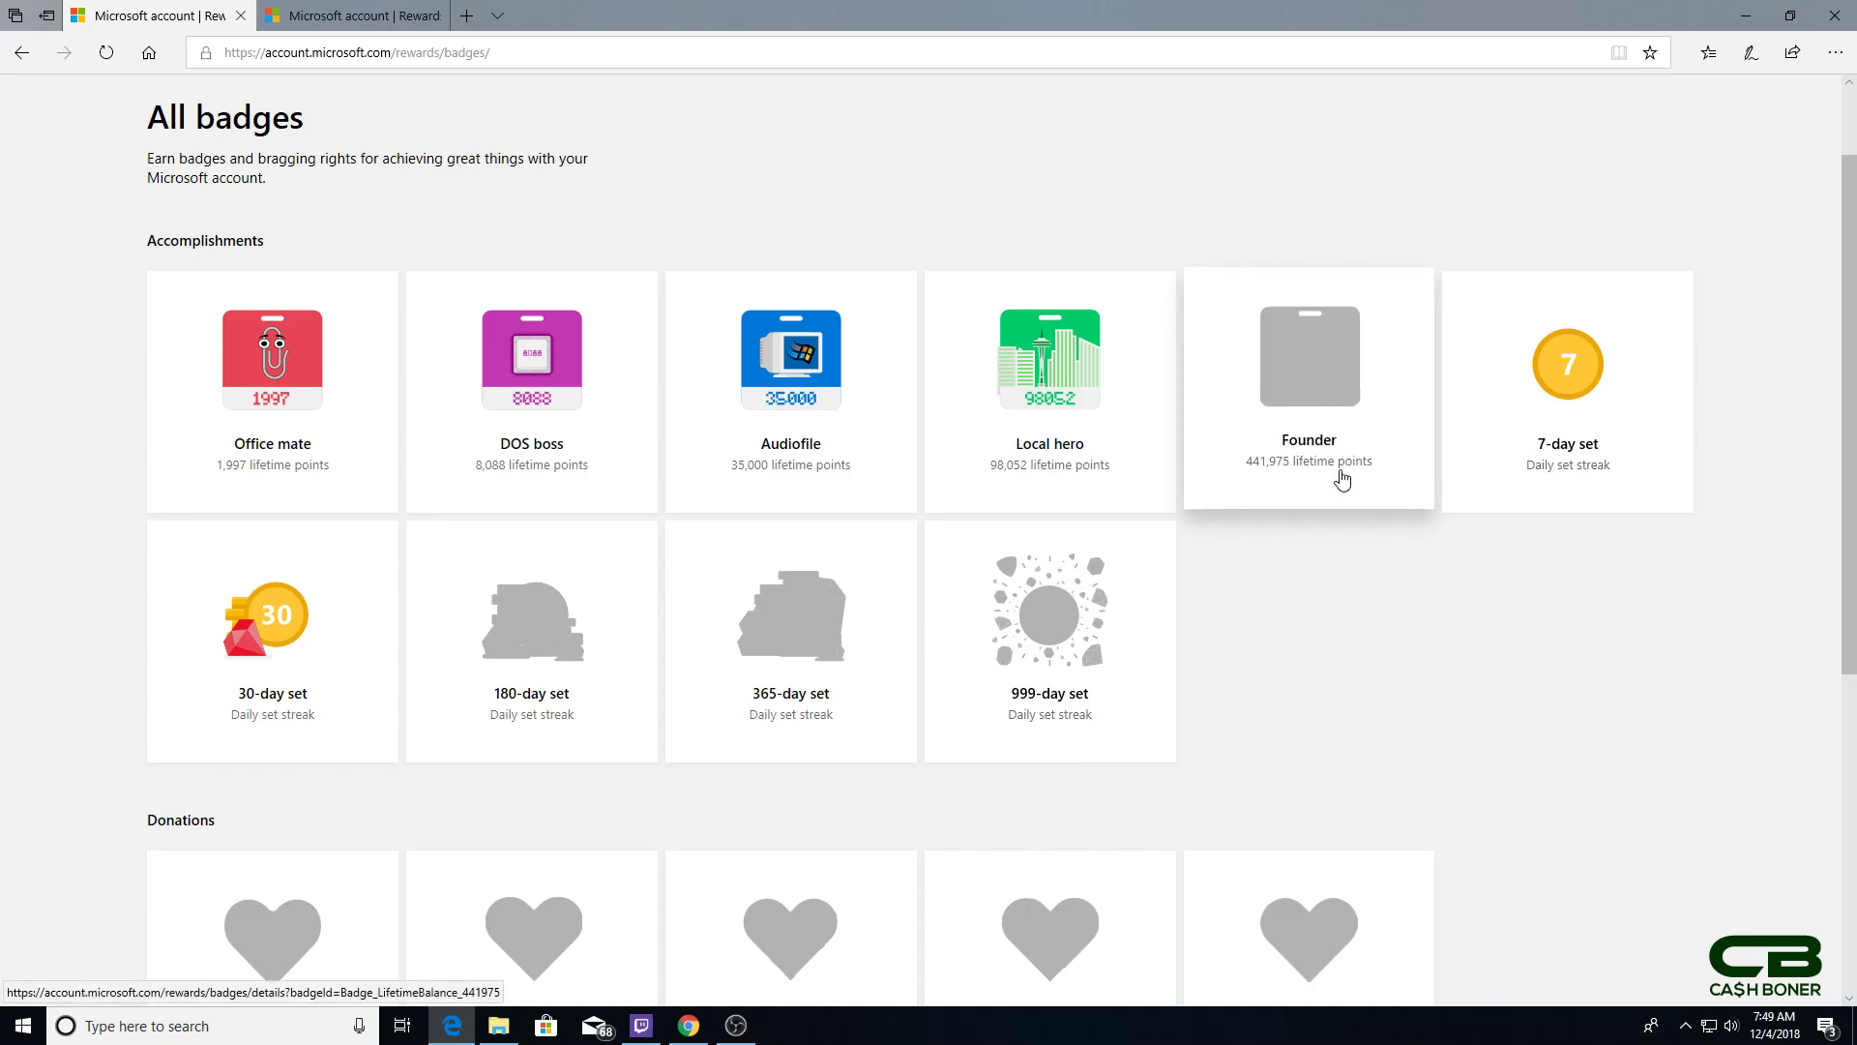
{"action": "mouse_move", "coordinate": [1332, 495]}
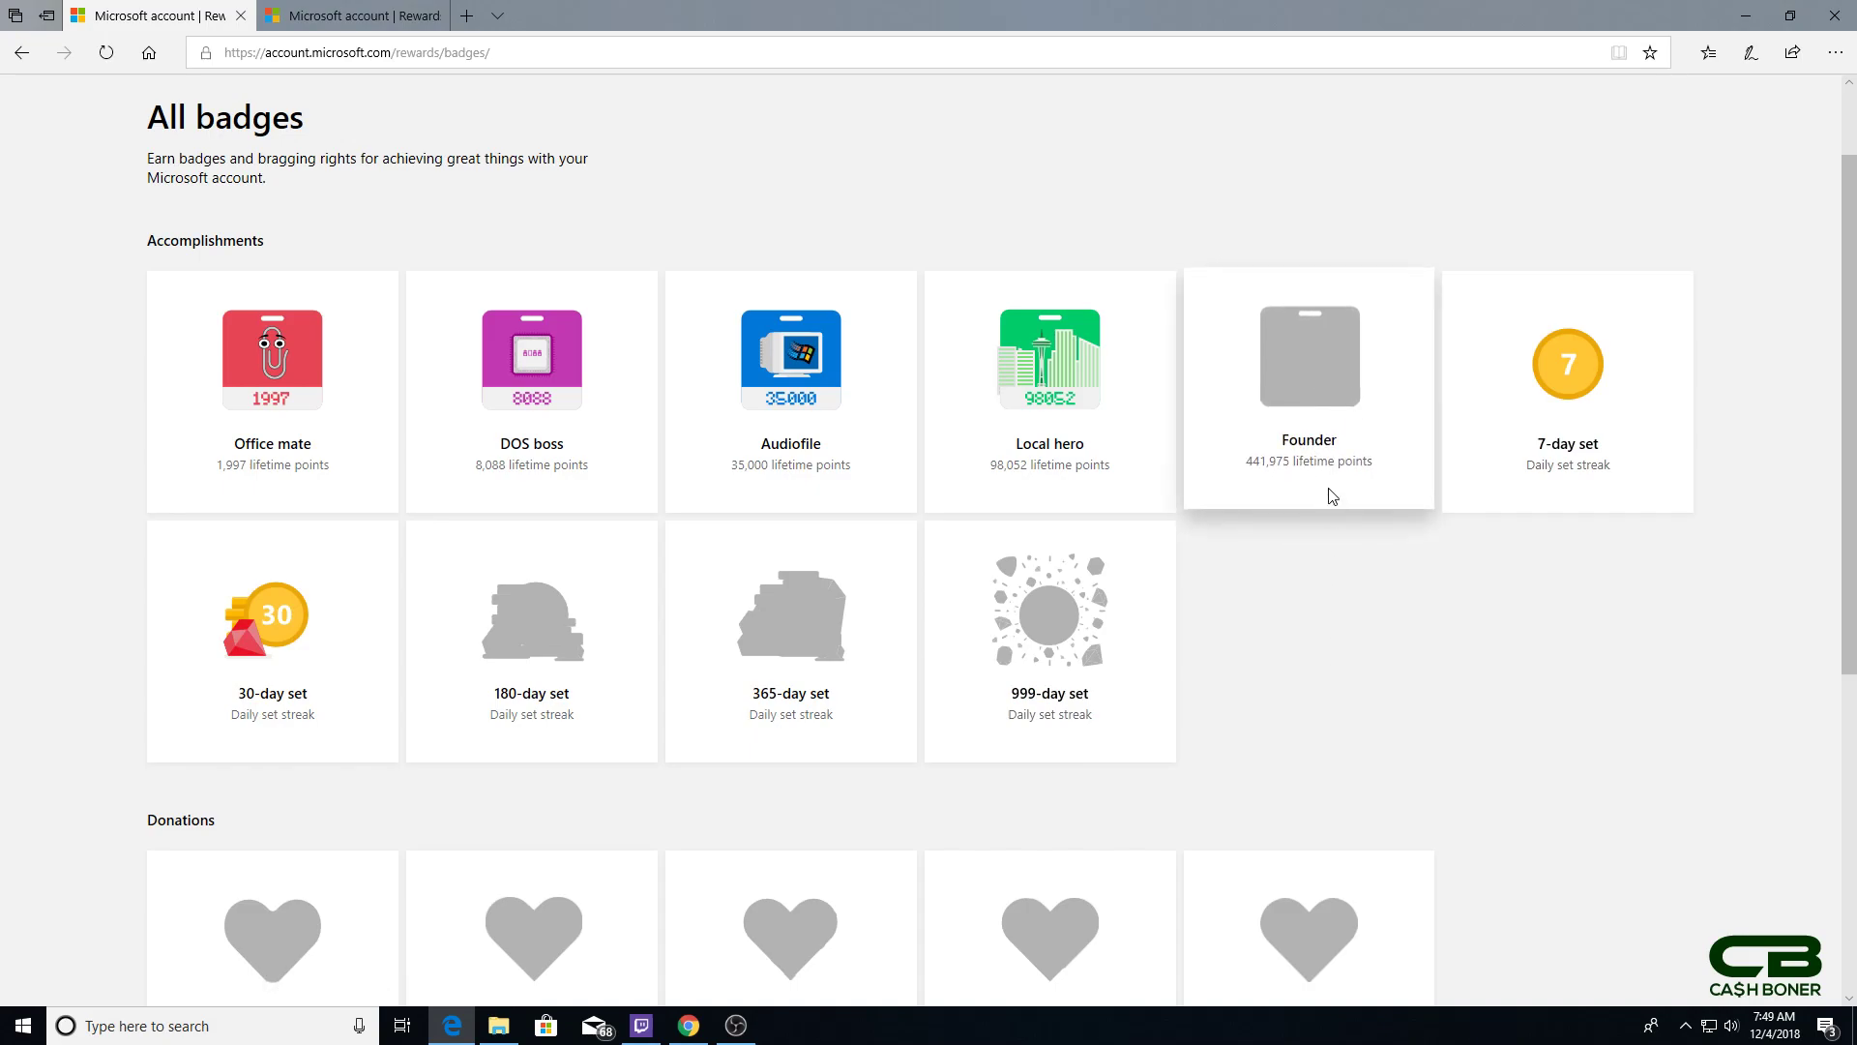
{"action": "mouse_move", "coordinate": [1326, 537]}
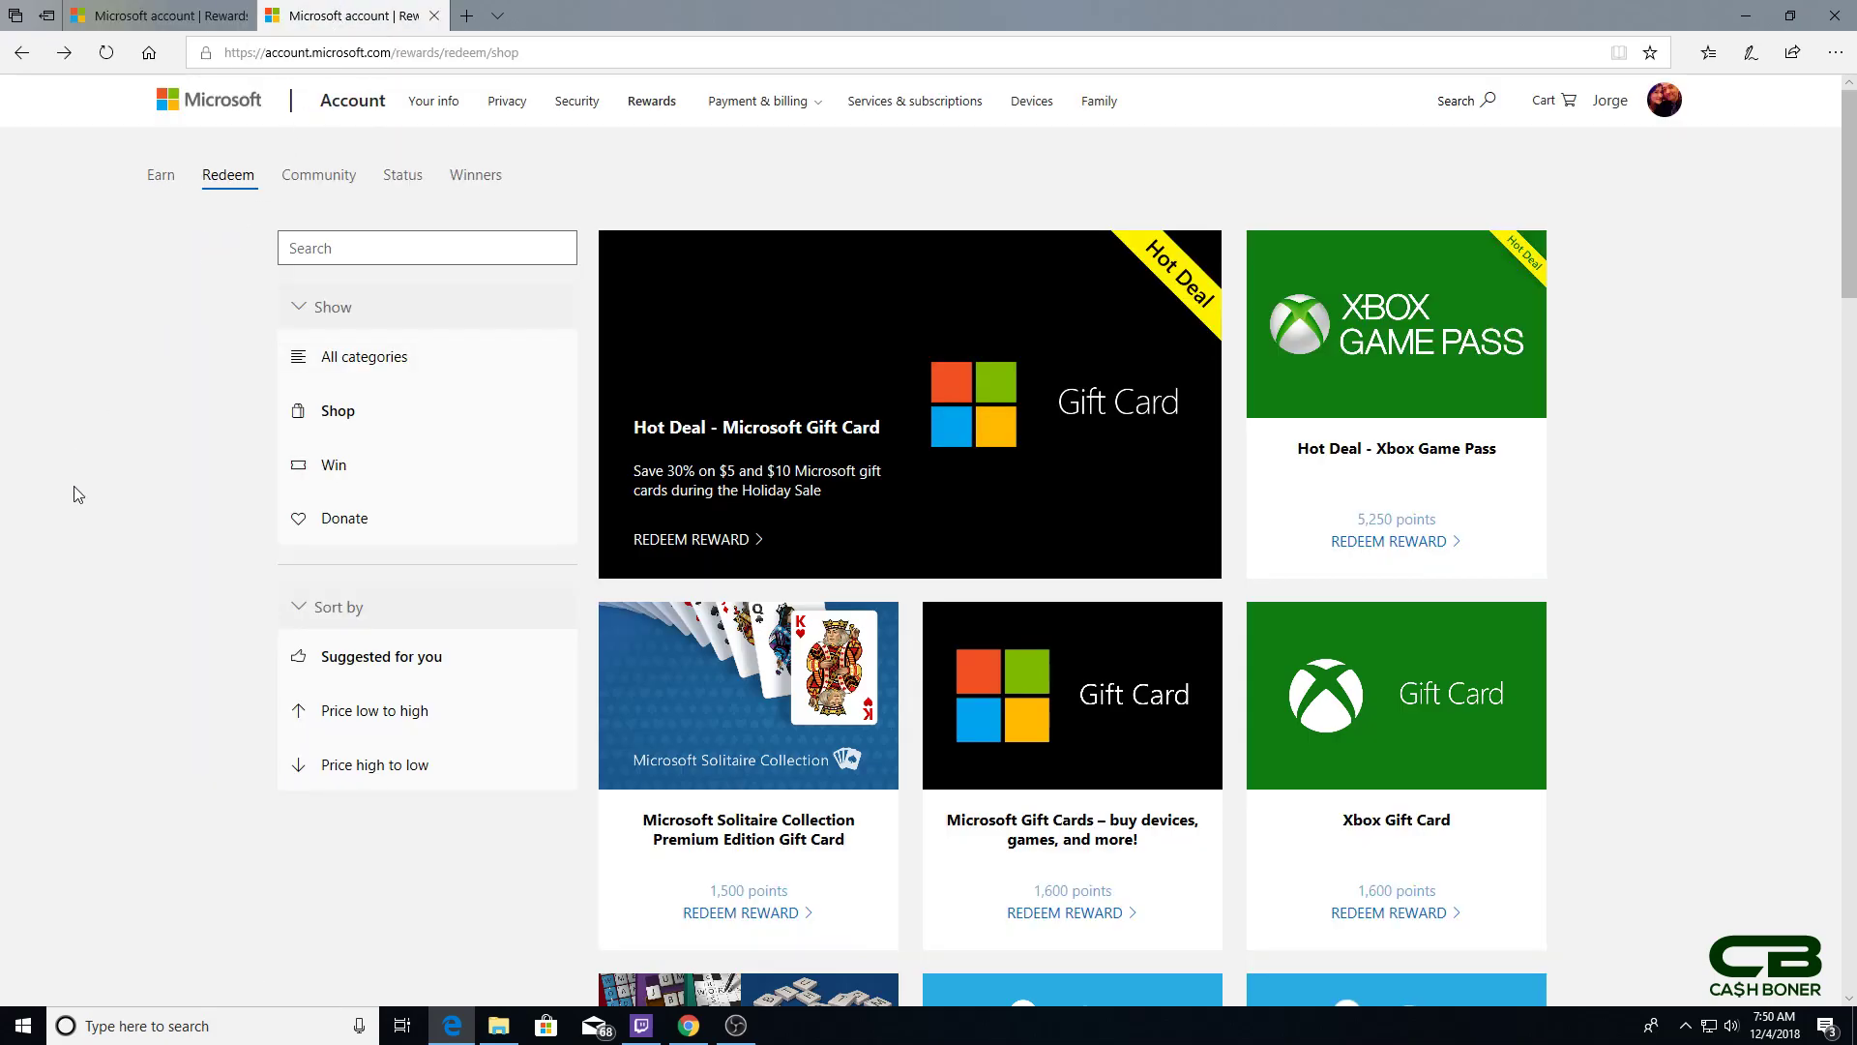
{"action": "mouse_move", "coordinate": [67, 506]}
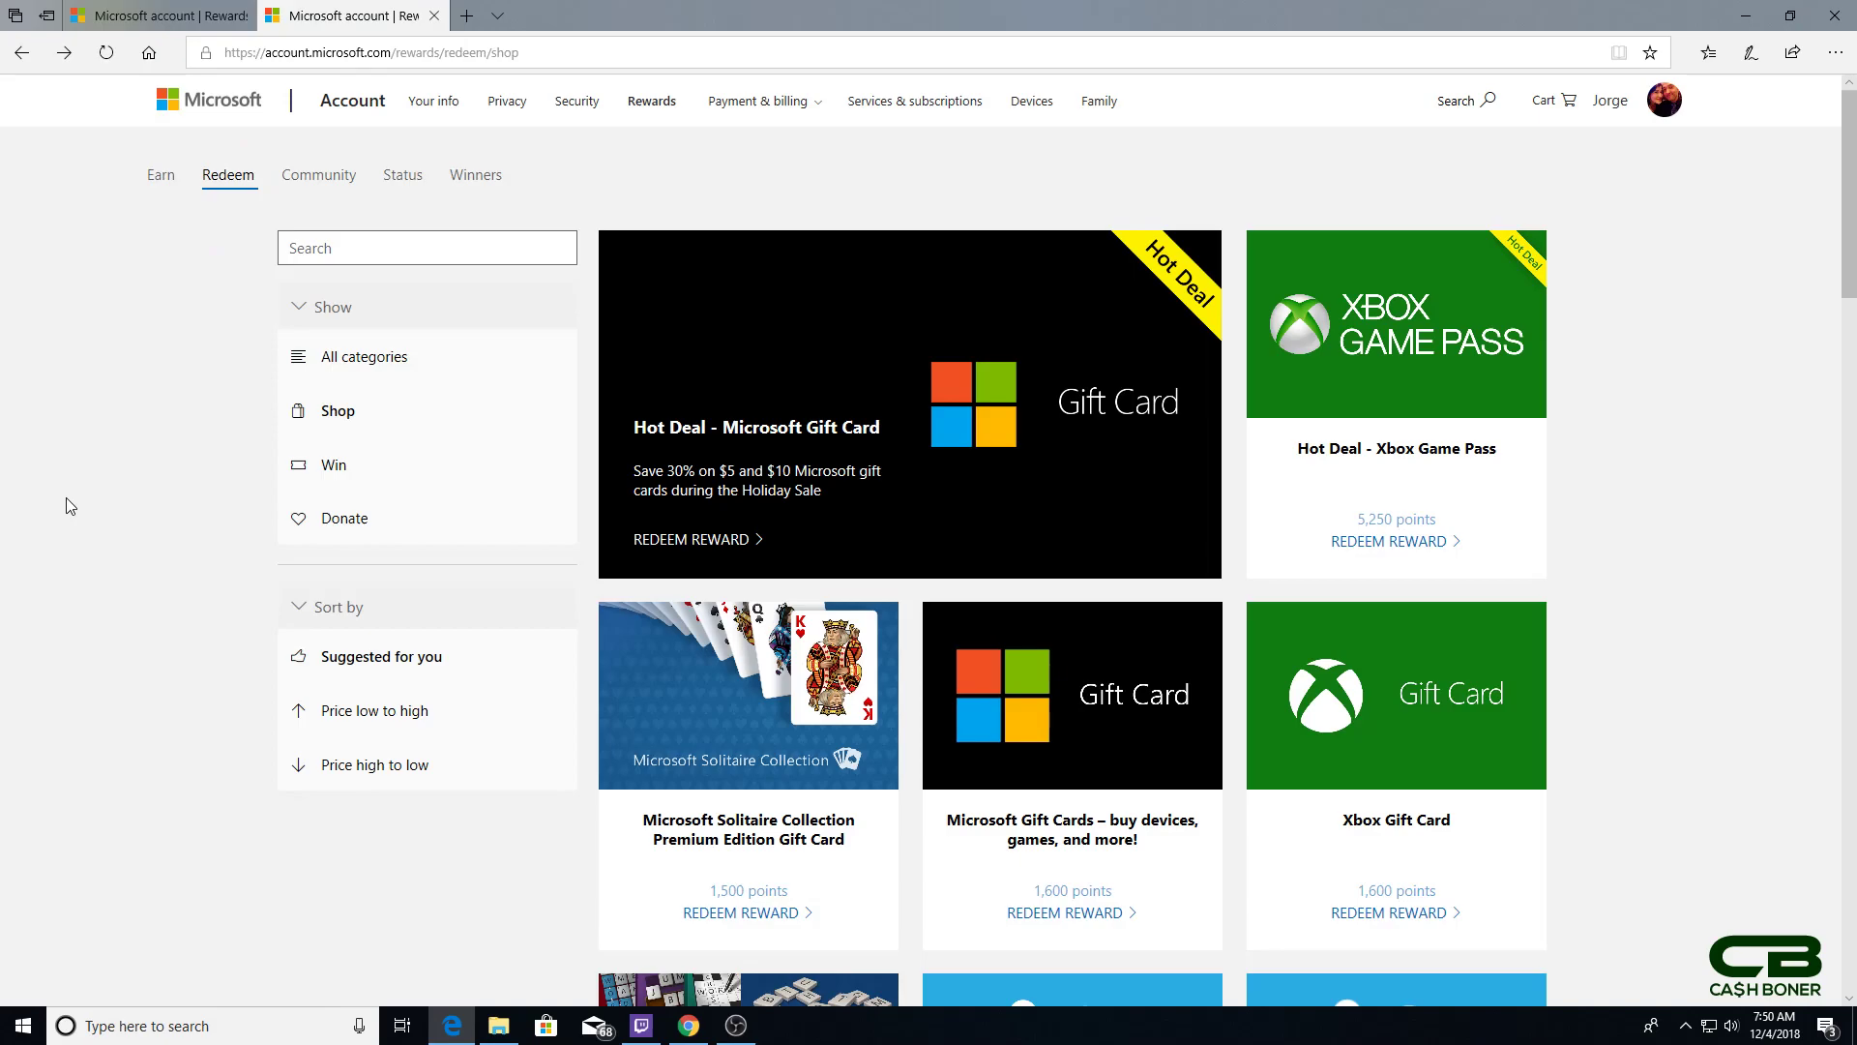
{"action": "mouse_move", "coordinate": [803, 466]}
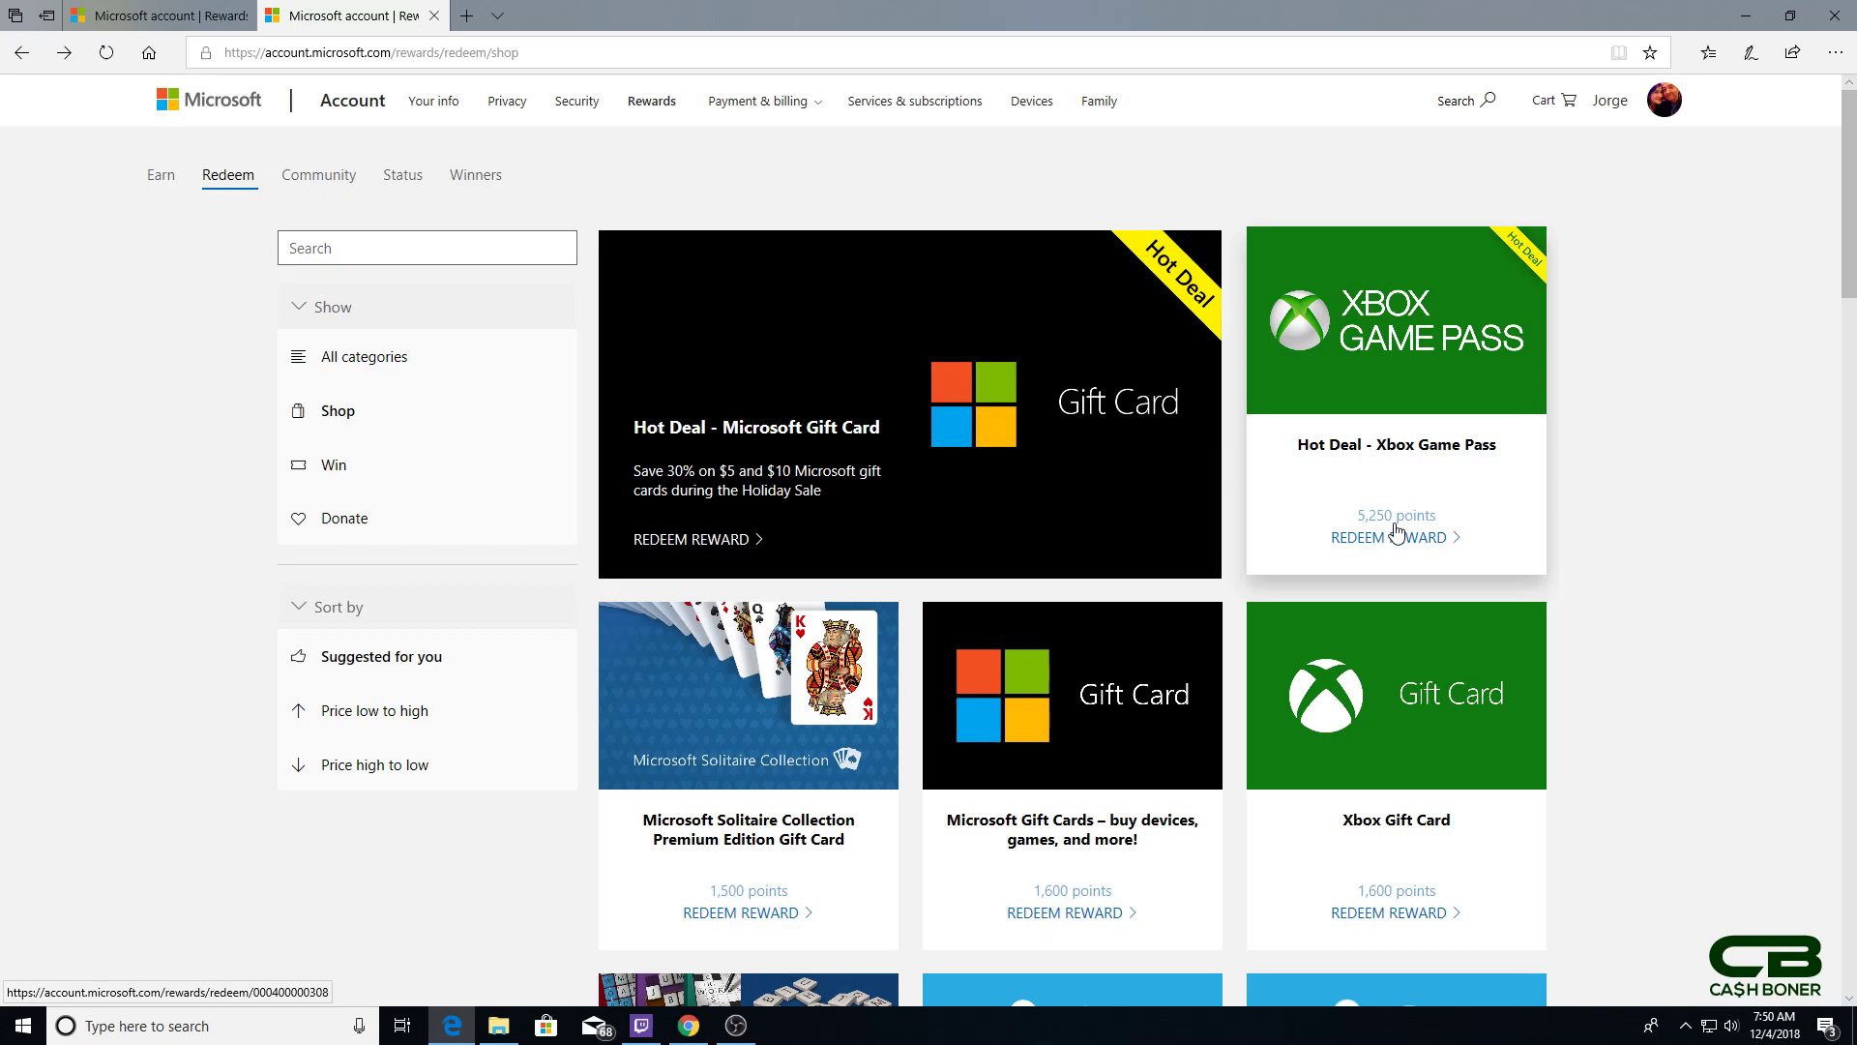
{"action": "mouse_move", "coordinate": [1001, 463]}
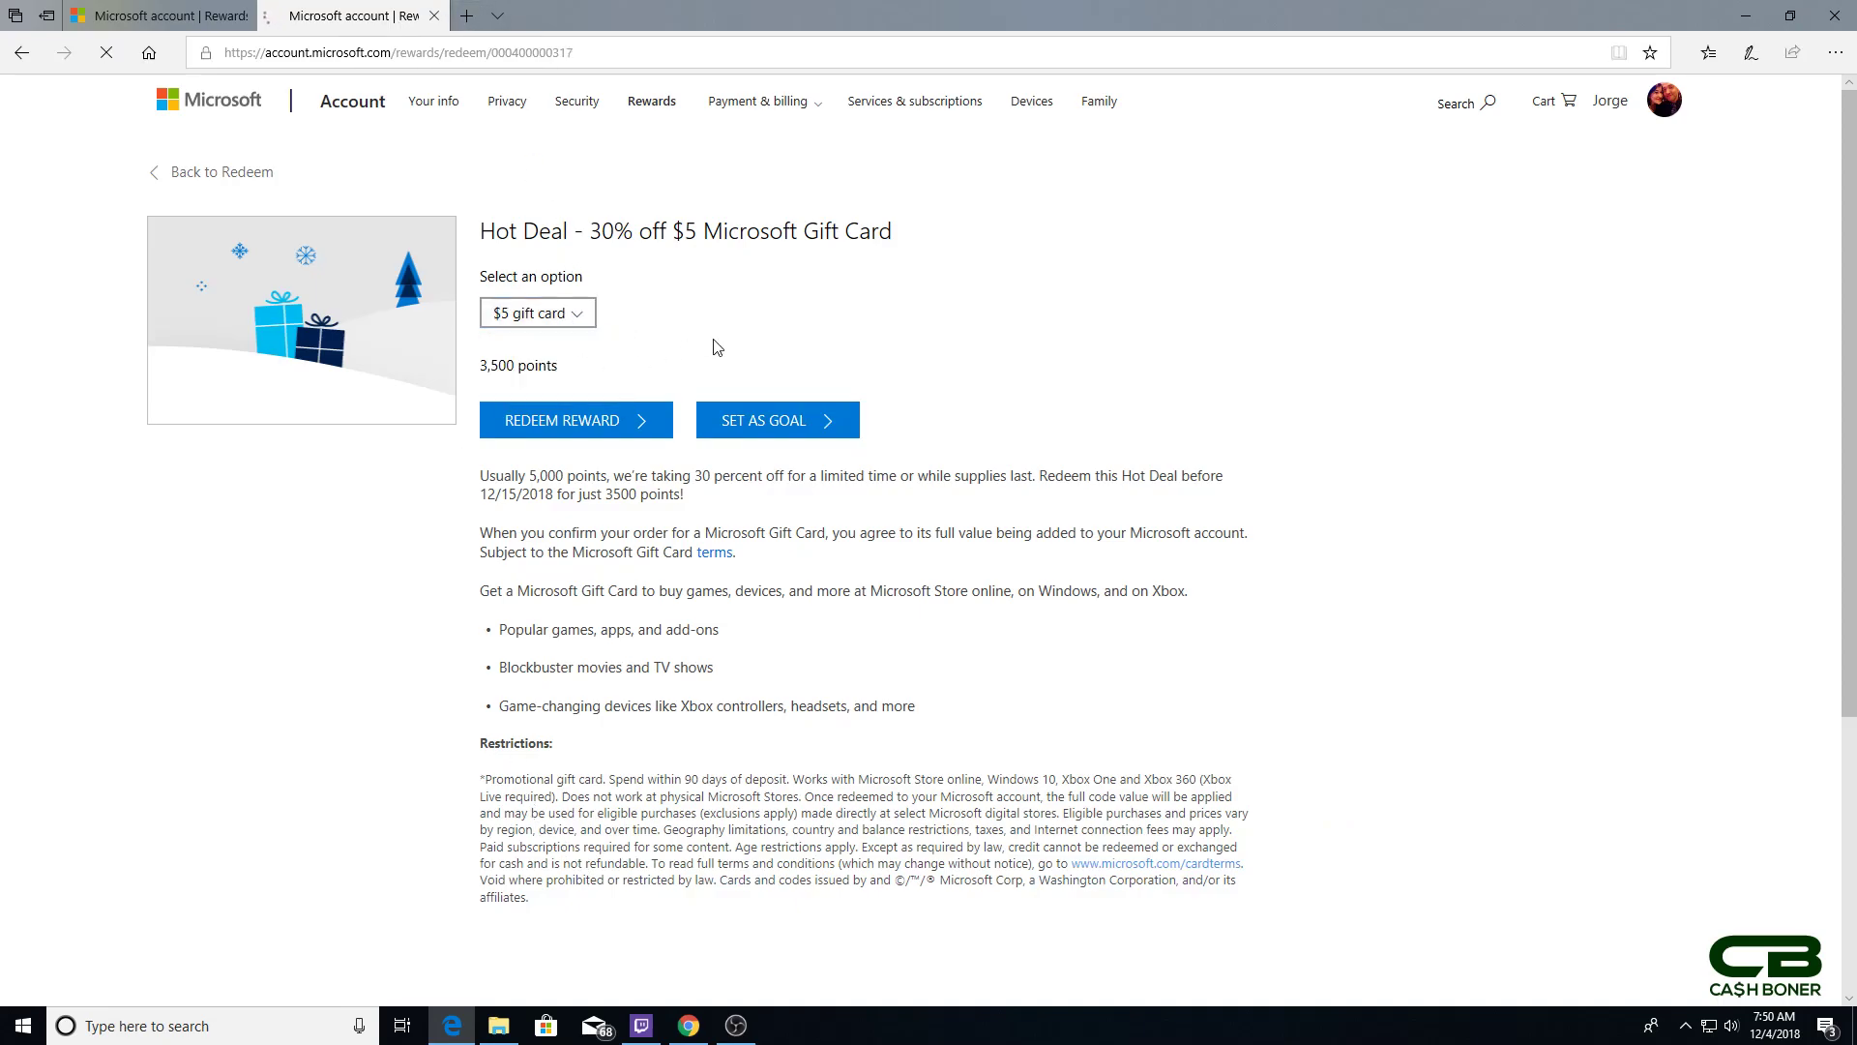
- Choose the $10 gift card option in the Hot Deal offer, priced at 7,000 points
{"action": "left_click", "coordinate": [537, 312]}
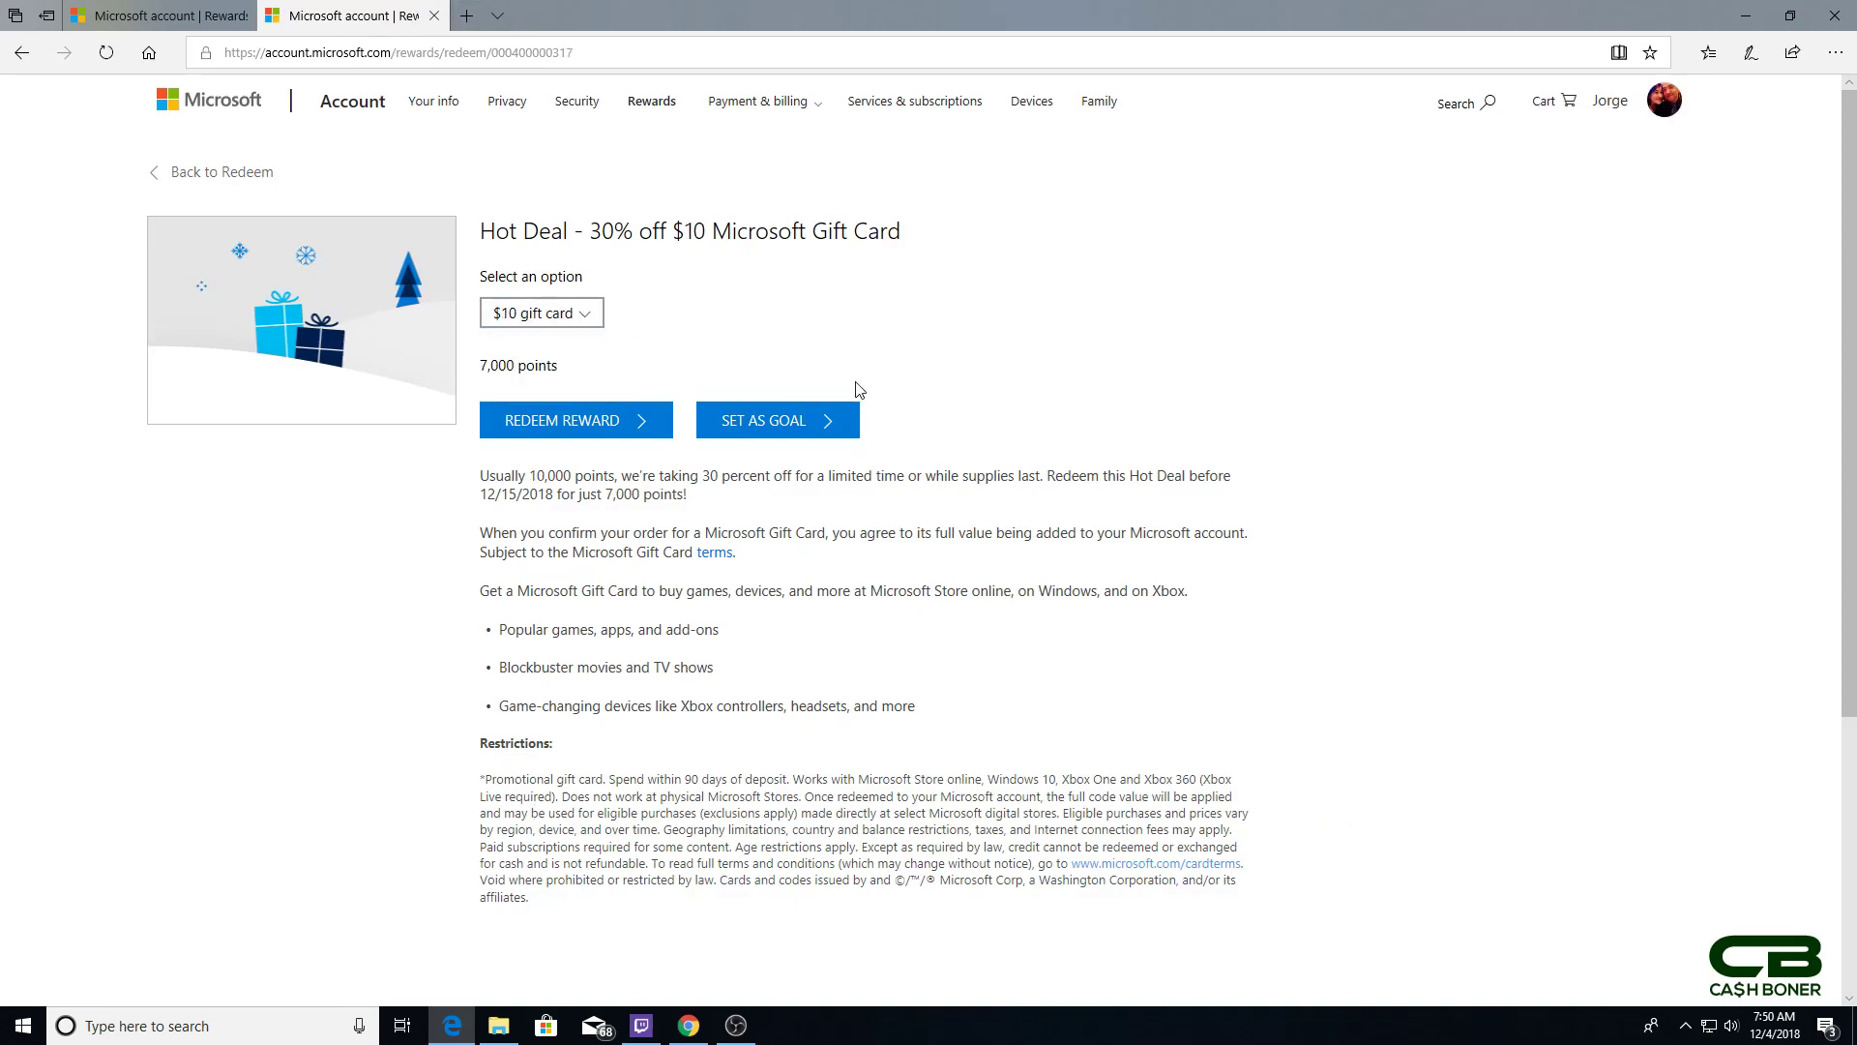